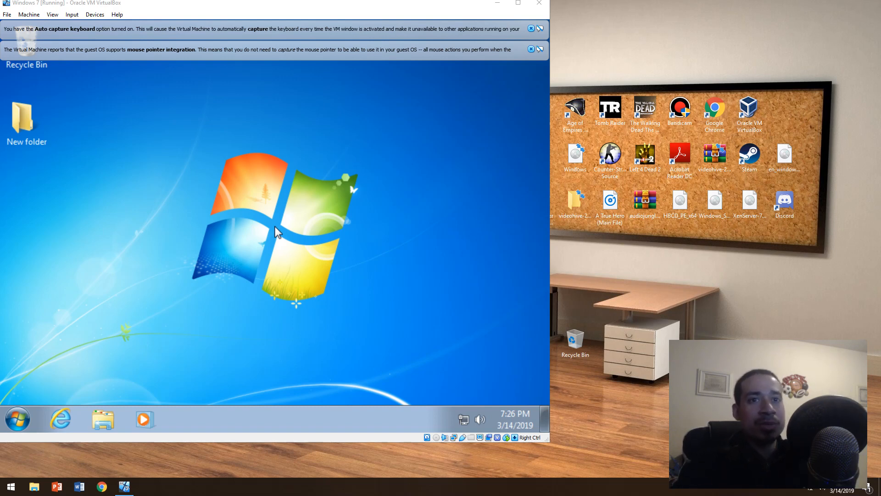
{"action": "mouse_move", "coordinate": [385, 129]}
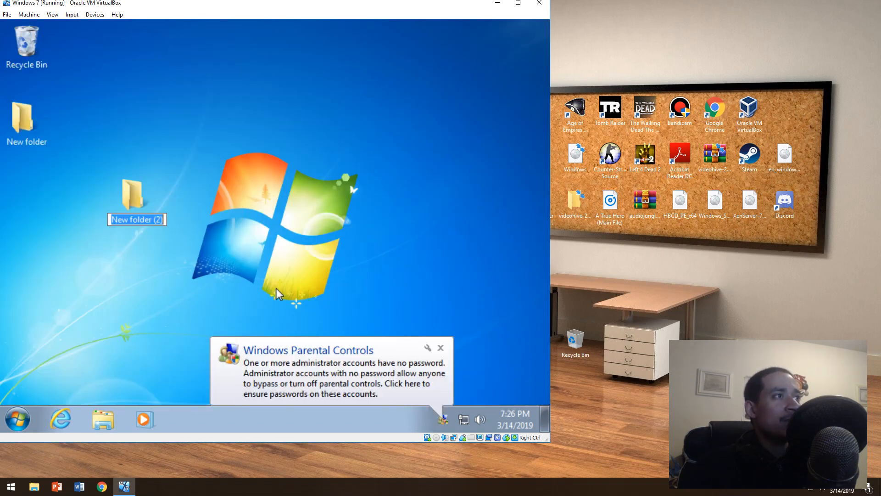
Dismiss the parental controls notification and reach the empty Documents library in Explorer.
{"action": "left_click", "coordinate": [137, 196]}
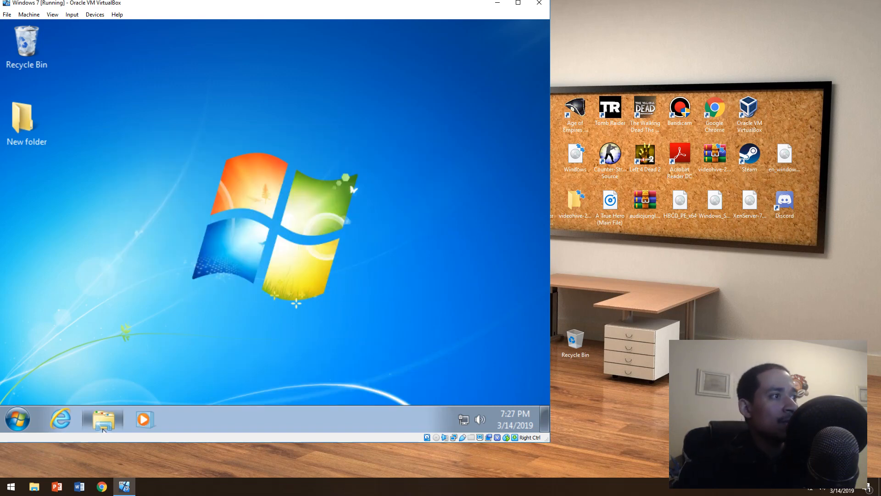
{"action": "left_click", "coordinate": [102, 420]}
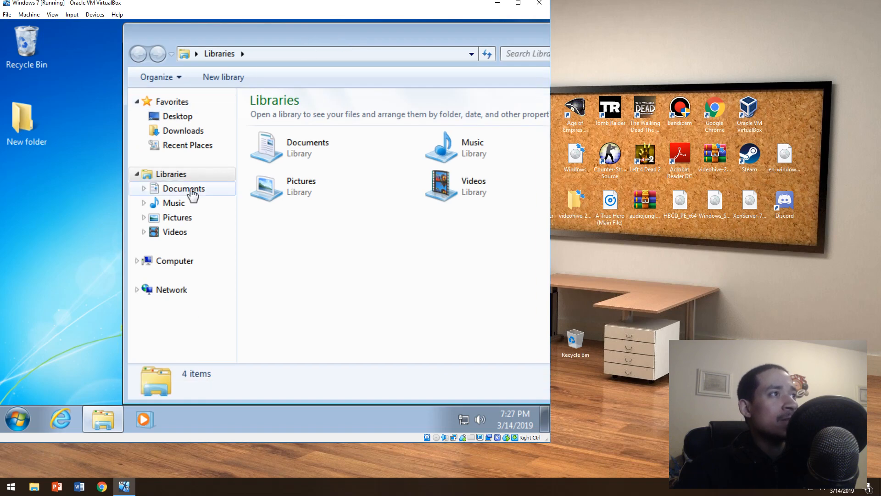
{"action": "double_click", "coordinate": [183, 188]}
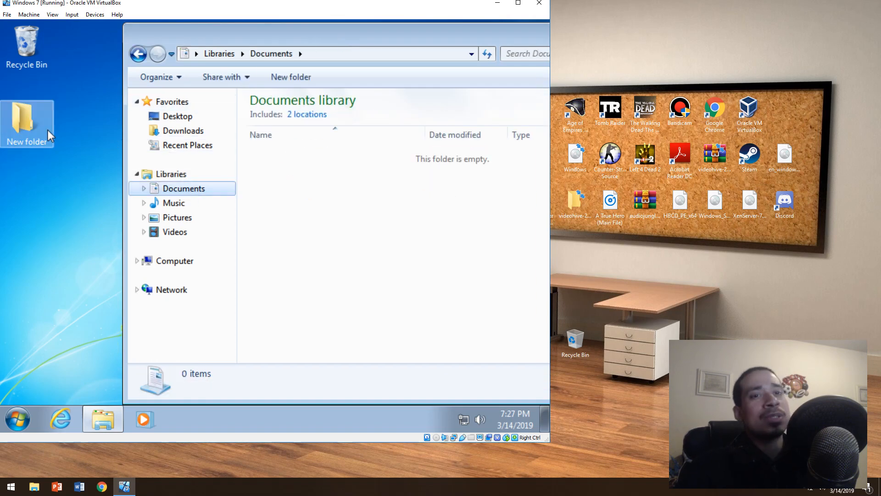
{"action": "right_click", "coordinate": [27, 118]}
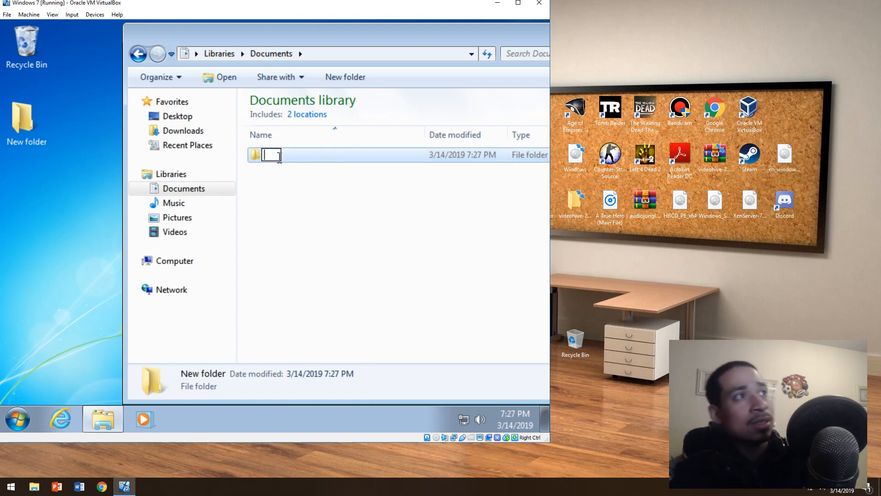
Paste the cut New folder into Documents, then drag it back onto the desktop.
{"action": "right_click", "coordinate": [284, 154]}
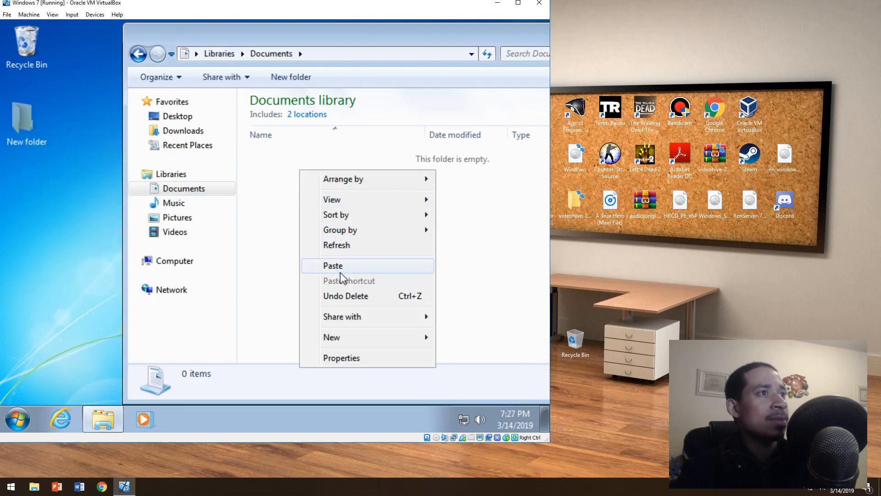
{"action": "left_click", "coordinate": [332, 266]}
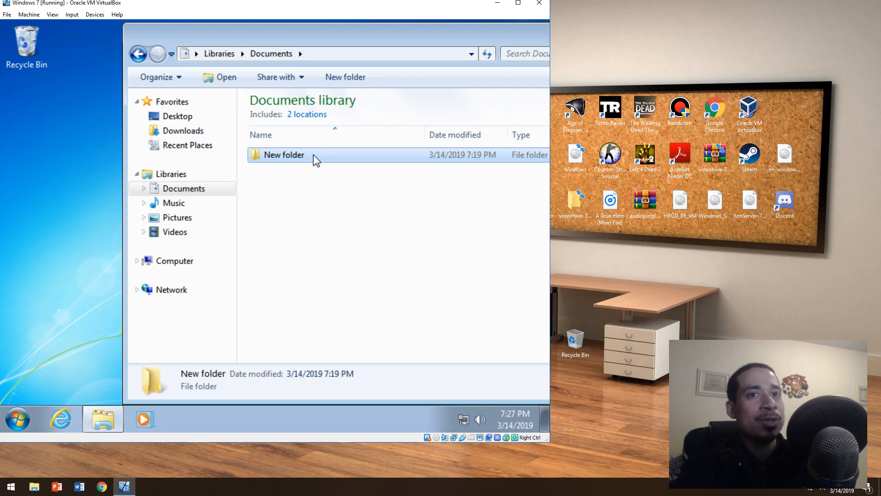
{"action": "left_click_drag", "start_coordinate": [283, 154], "coordinate": [48, 95]}
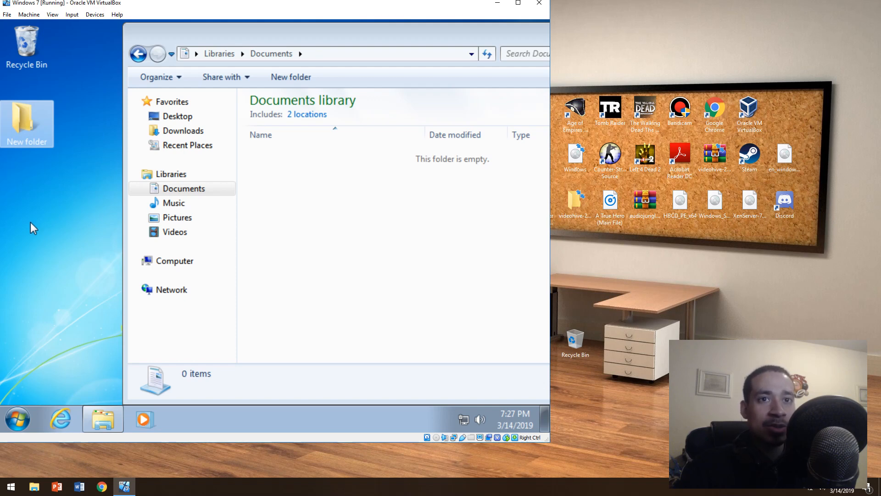
{"action": "mouse_move", "coordinate": [31, 230]}
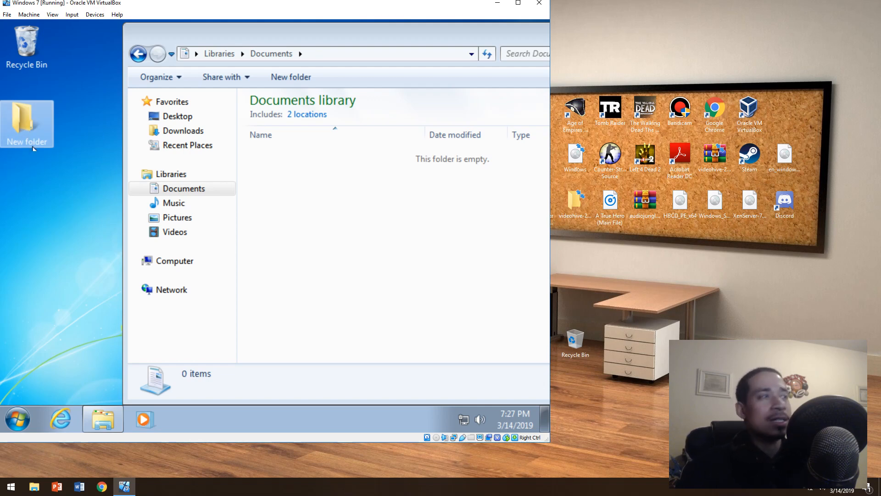
Show New folder's properties, reporting no previous versions available.
{"action": "right_click", "coordinate": [26, 124]}
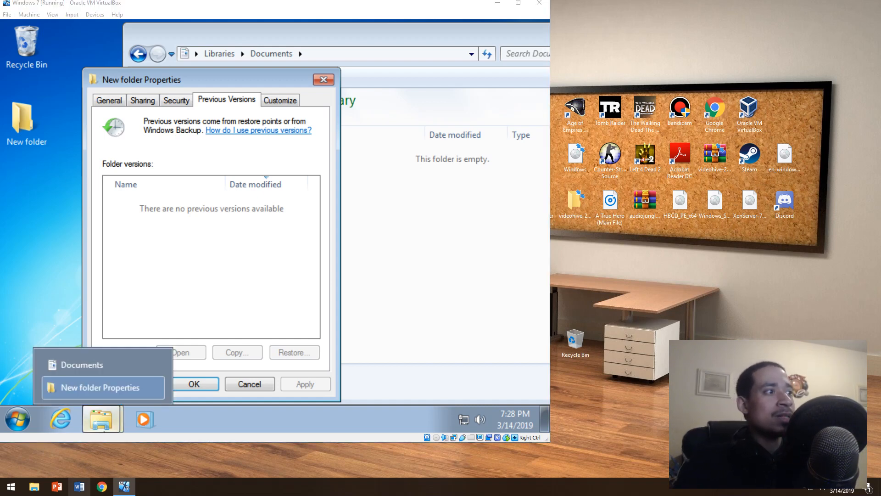
{"action": "left_click", "coordinate": [79, 487]}
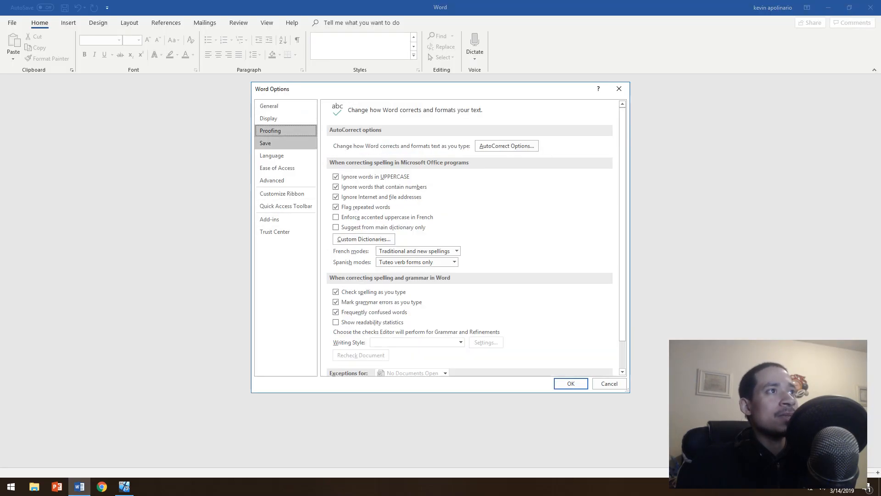
Return from Word Options to the Windows 7 guest showing New folder's properties.
{"action": "left_click", "coordinate": [265, 143]}
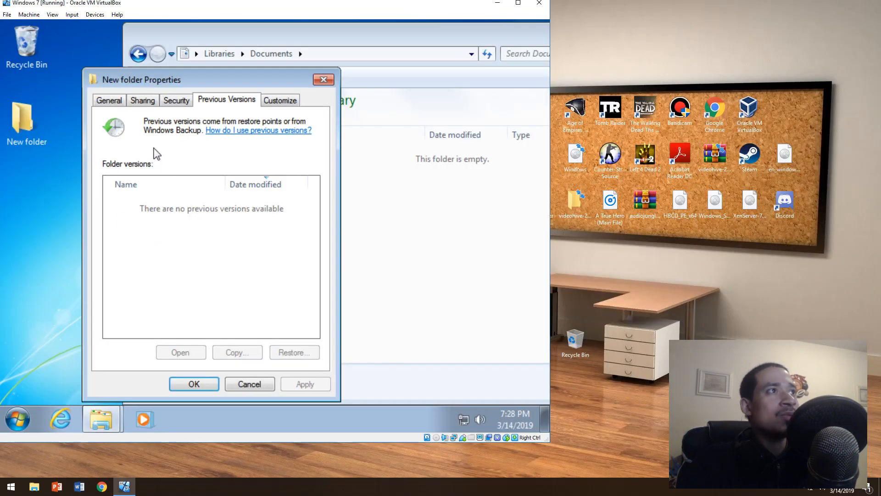
{"action": "mouse_move", "coordinate": [163, 153]}
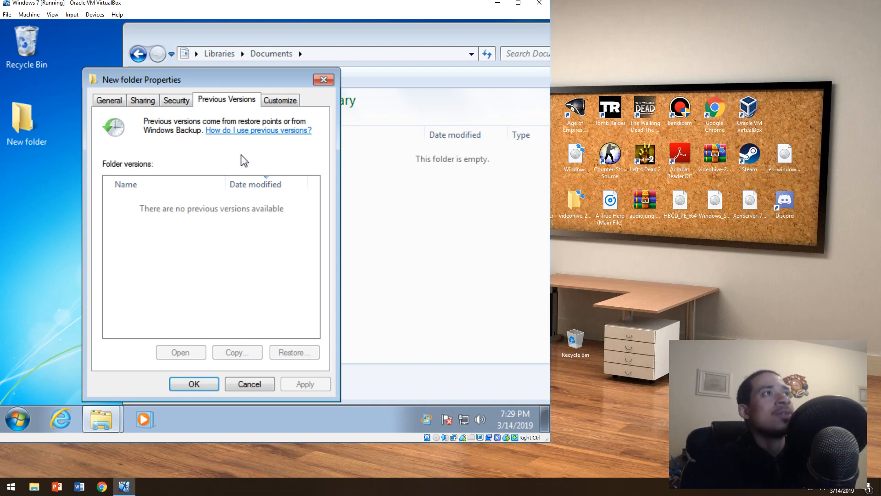
Review New folder's General and Sharing details, the people list, then its Security permissions.
{"action": "left_click", "coordinate": [108, 100]}
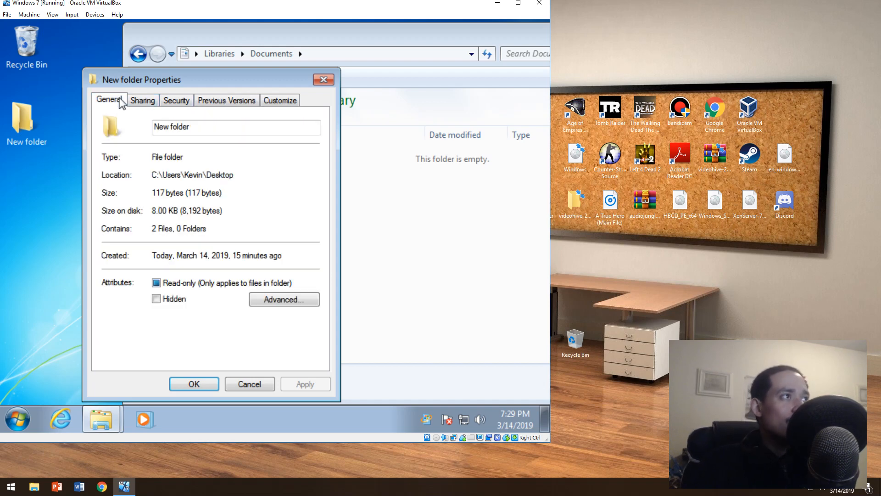
{"action": "left_click", "coordinate": [283, 299]}
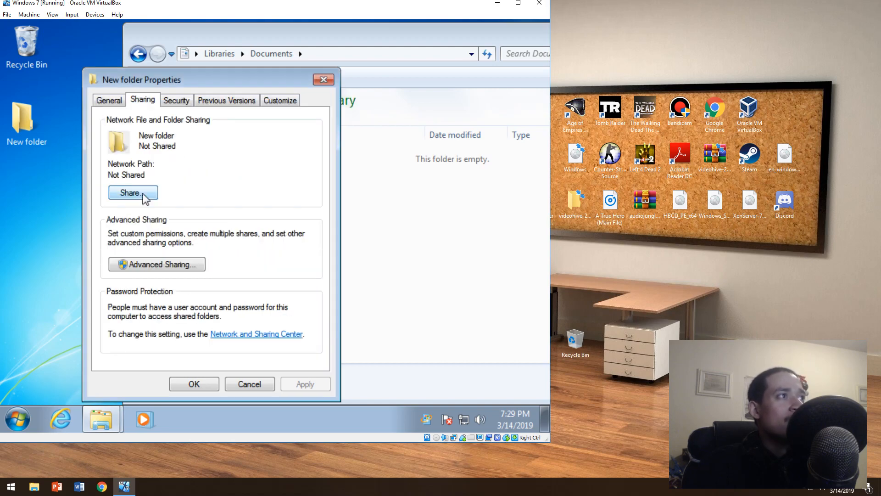
{"action": "left_click", "coordinate": [132, 193]}
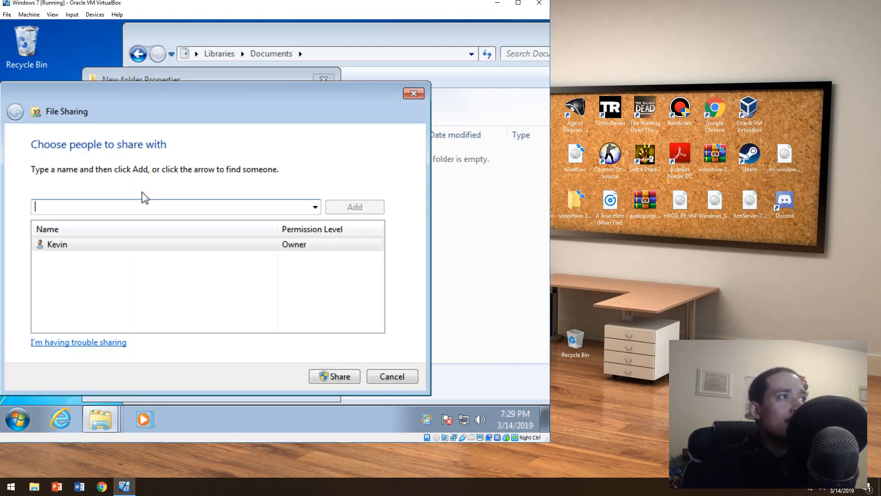
{"action": "left_click", "coordinate": [315, 206]}
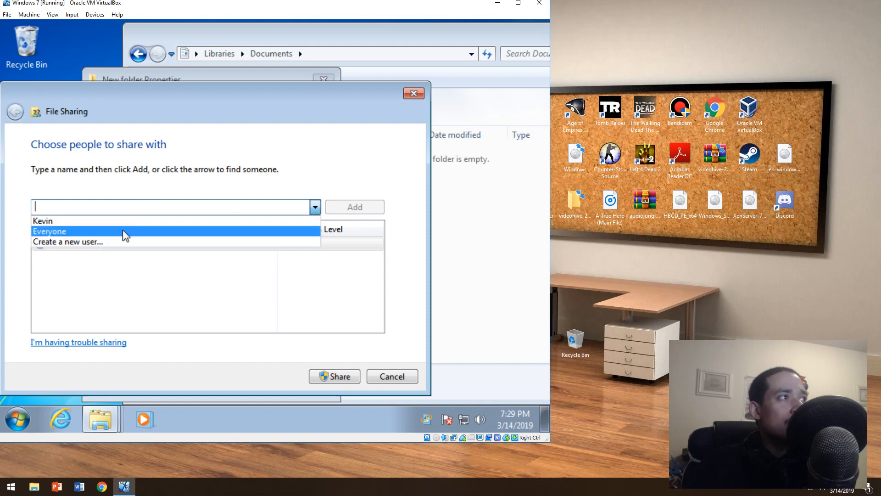
{"action": "mouse_move", "coordinate": [135, 242]}
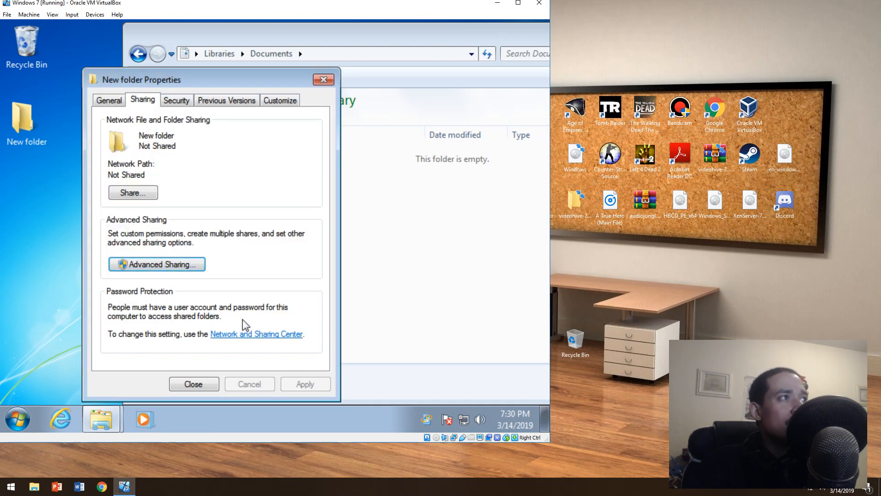
{"action": "left_click", "coordinate": [176, 100]}
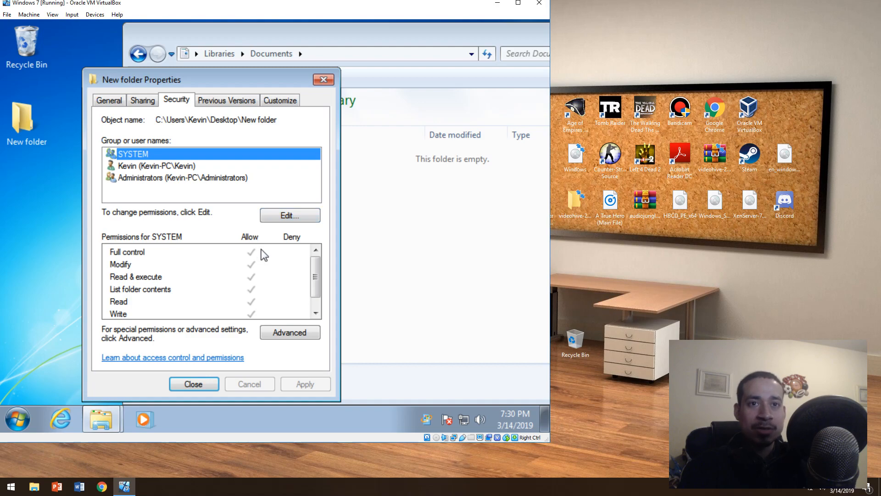
Look at New folder's advanced security settings and leave them unchanged.
{"action": "left_click", "coordinate": [289, 215]}
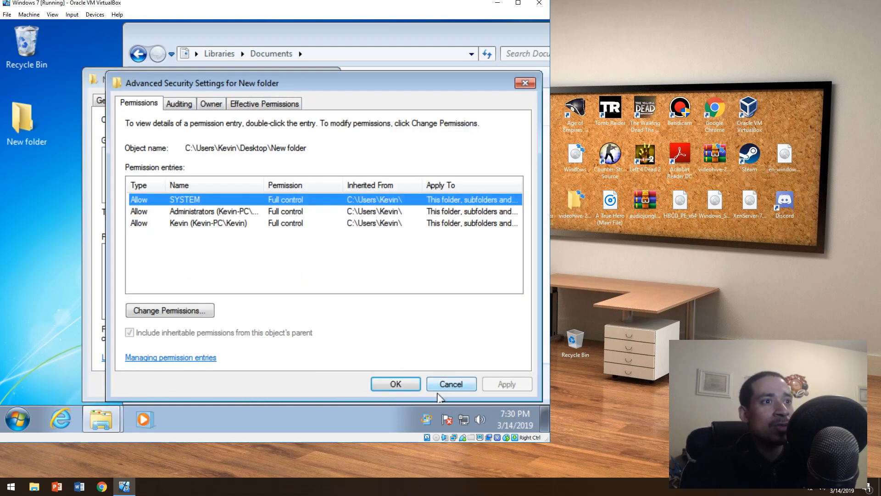
{"action": "left_click", "coordinate": [450, 384]}
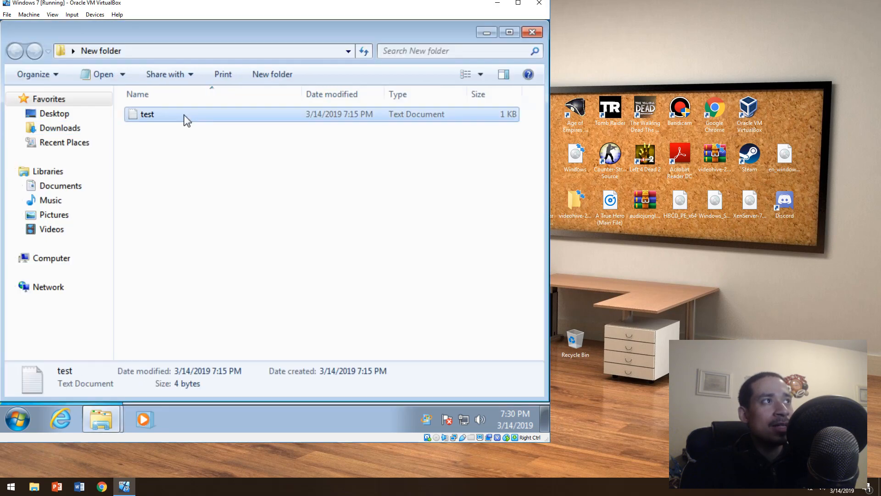
Create a new item inside New folder and show the test file's properties.
{"action": "right_click", "coordinate": [193, 133]}
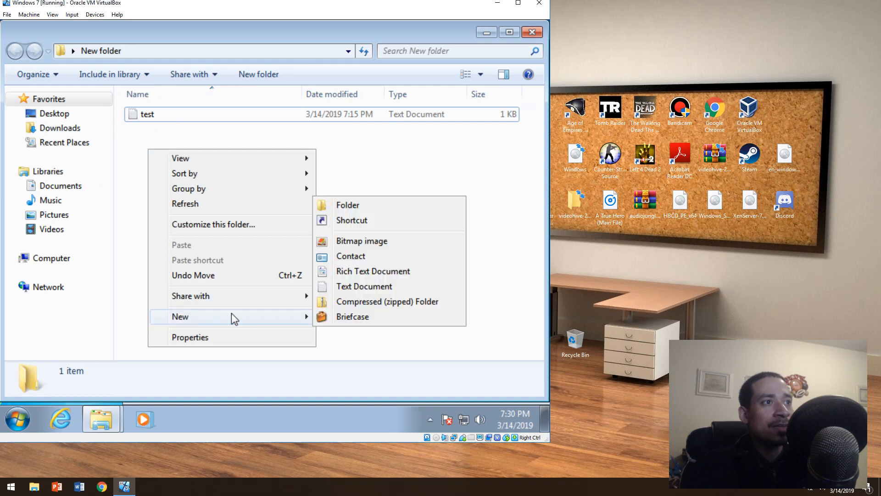
{"action": "left_click", "coordinate": [347, 205]}
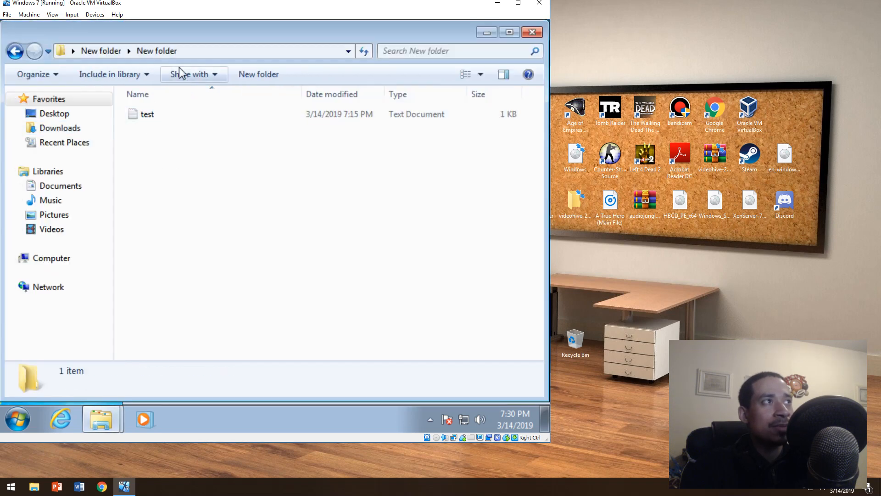
{"action": "left_click", "coordinate": [147, 114]}
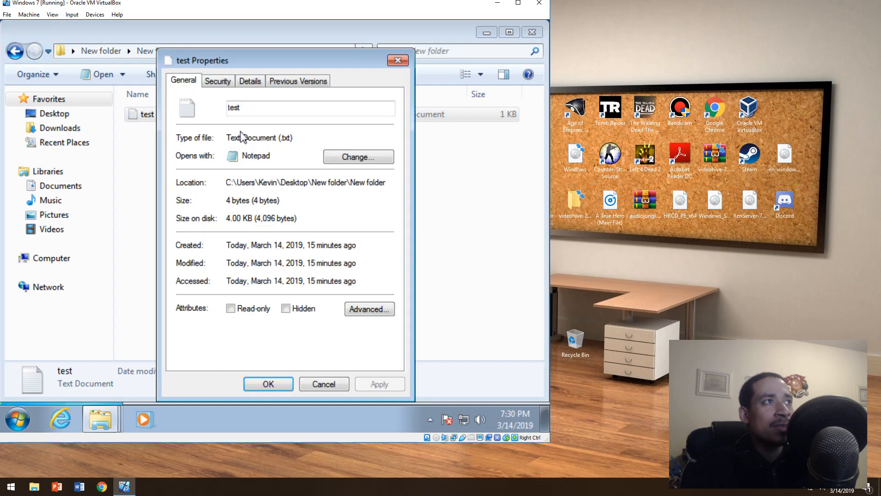
Reach the test file's advanced security settings with editable permission entries.
{"action": "left_click", "coordinate": [217, 81]}
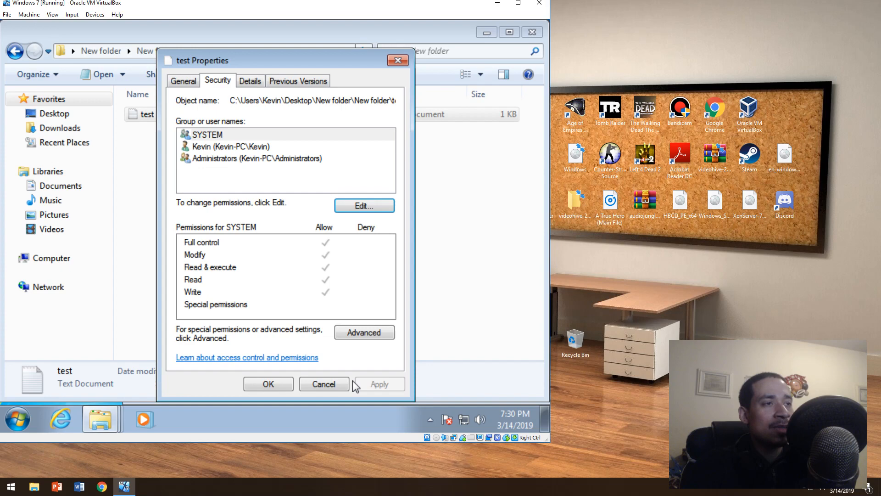
{"action": "left_click", "coordinate": [365, 332]}
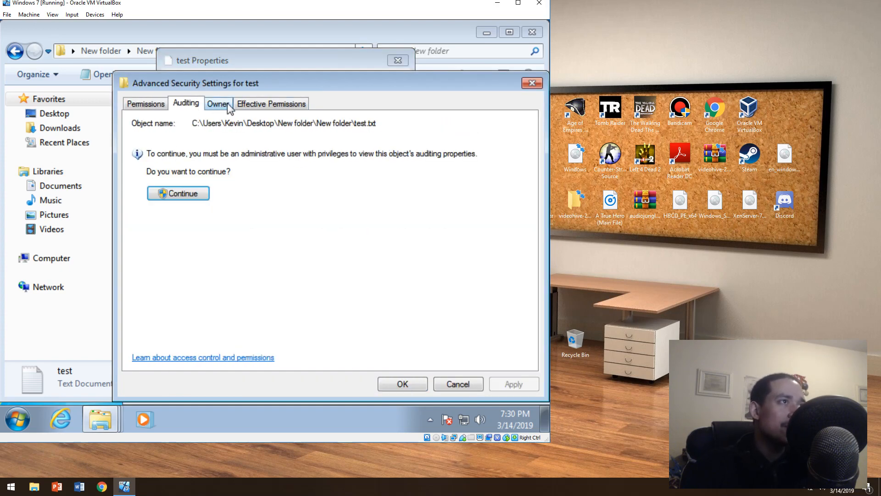
{"action": "left_click", "coordinate": [145, 103]}
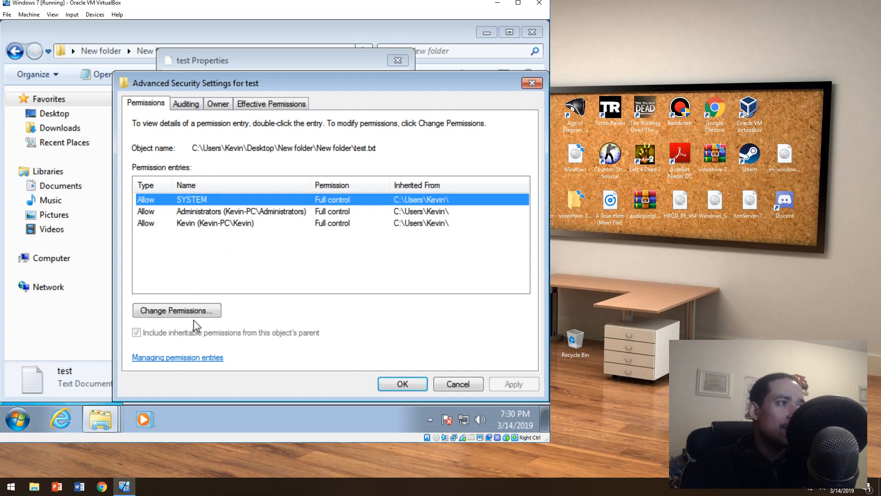
{"action": "left_click", "coordinate": [176, 309]}
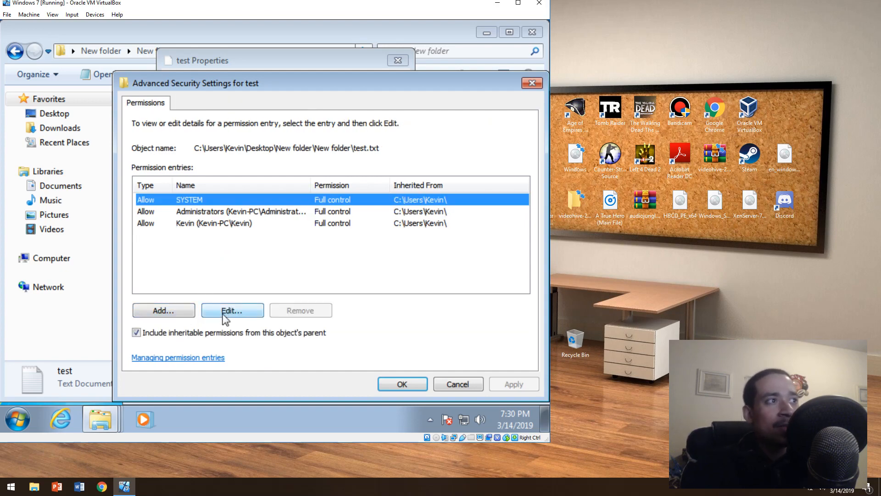
Inspect the SYSTEM and user account permission entries, then leave advanced settings unchanged.
{"action": "left_click", "coordinate": [232, 311]}
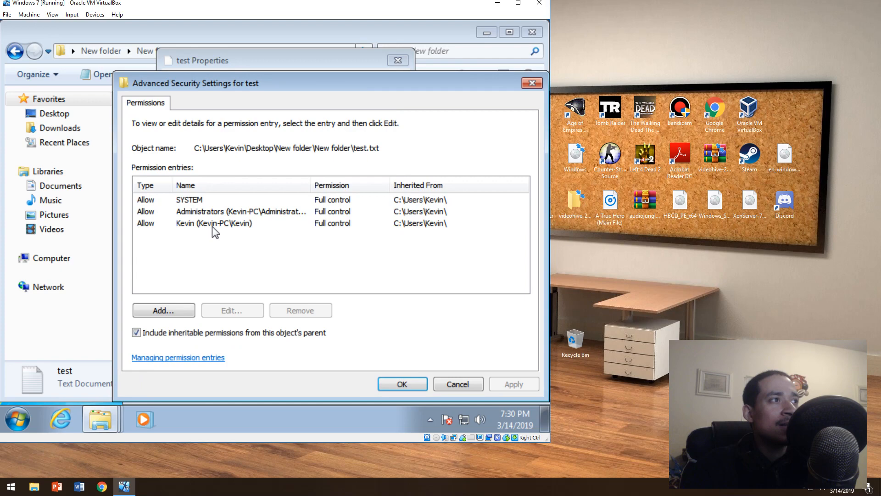
{"action": "left_click", "coordinate": [213, 223]}
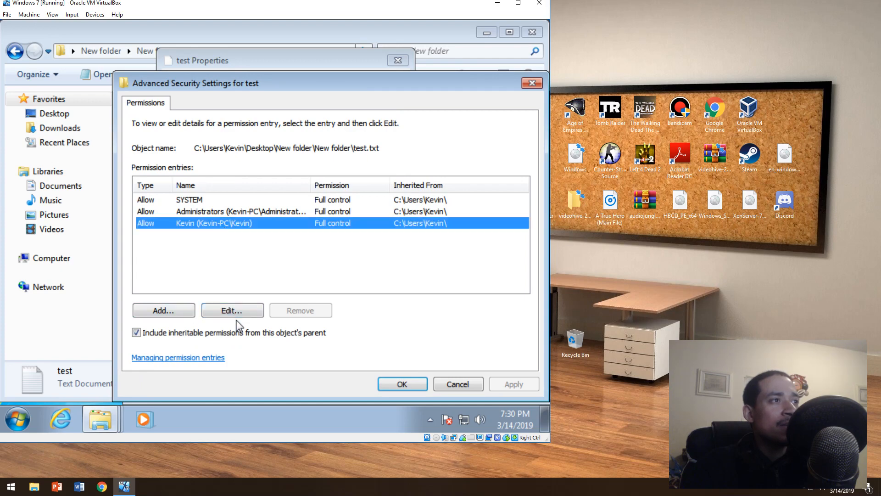
{"action": "left_click", "coordinate": [232, 310]}
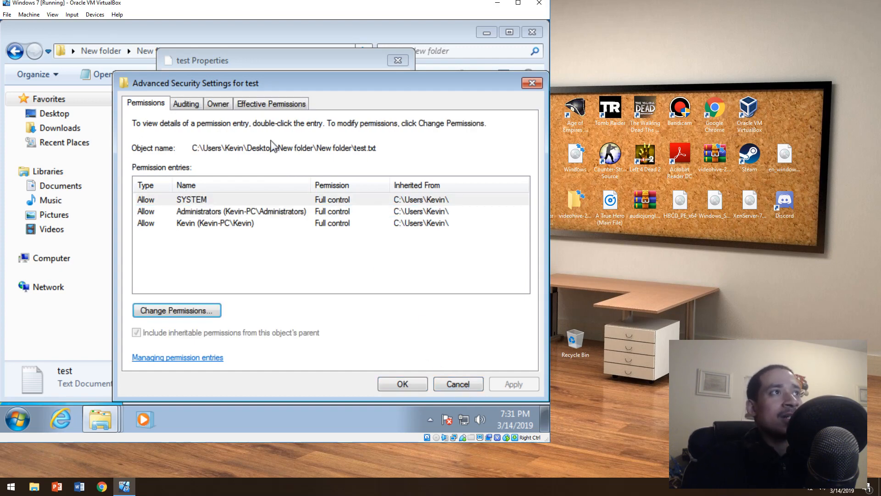
{"action": "left_click", "coordinate": [402, 384]}
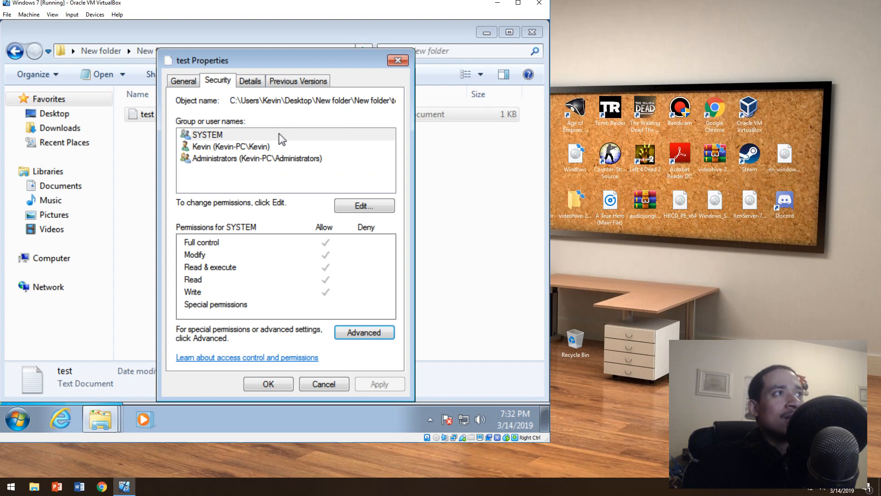
Check the Administrators permissions, close test's properties and bring up the inner New folder's actions.
{"action": "left_click", "coordinate": [256, 158]}
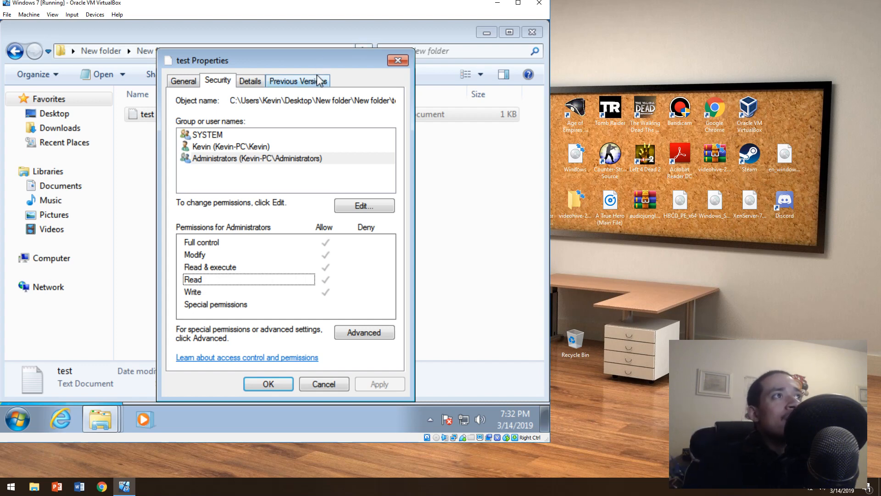
{"action": "left_click", "coordinate": [250, 80]}
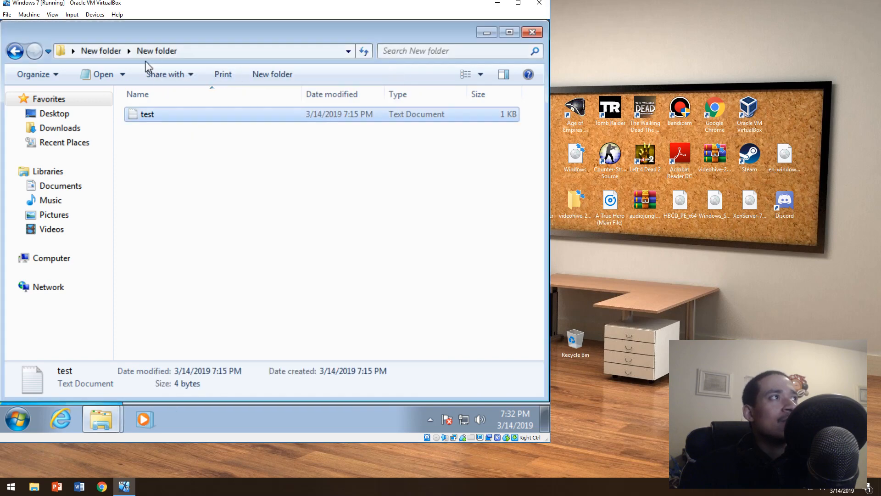
{"action": "right_click", "coordinate": [151, 114]}
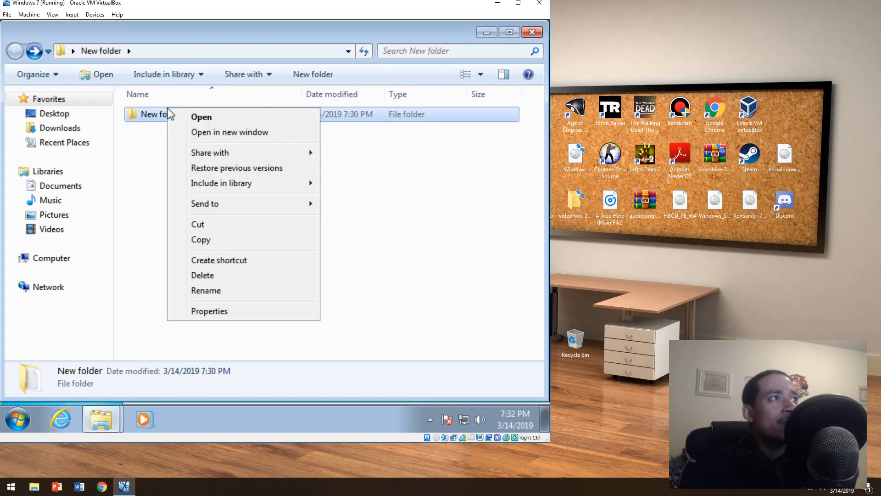
{"action": "left_click", "coordinate": [209, 311]}
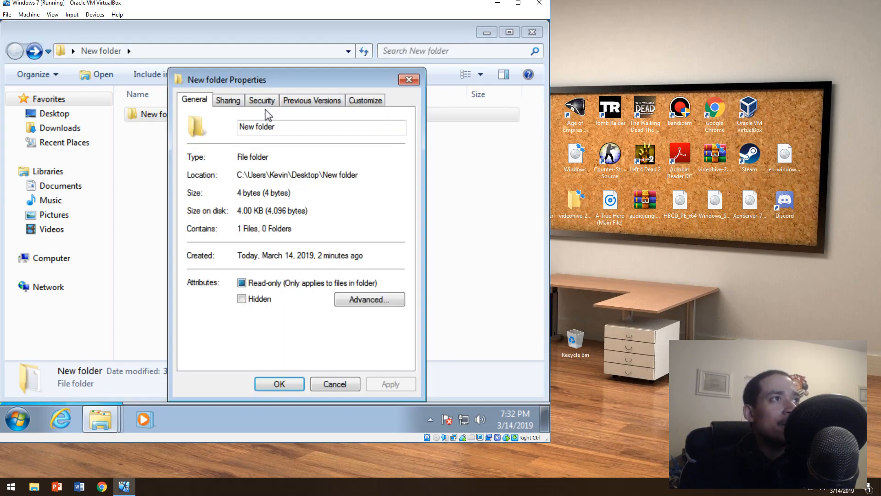
{"action": "left_click", "coordinate": [261, 100]}
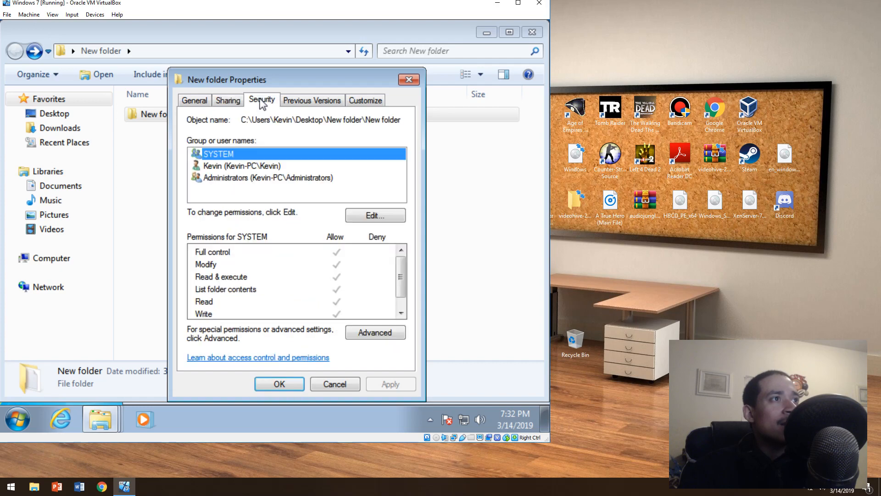
{"action": "left_click", "coordinate": [227, 100]}
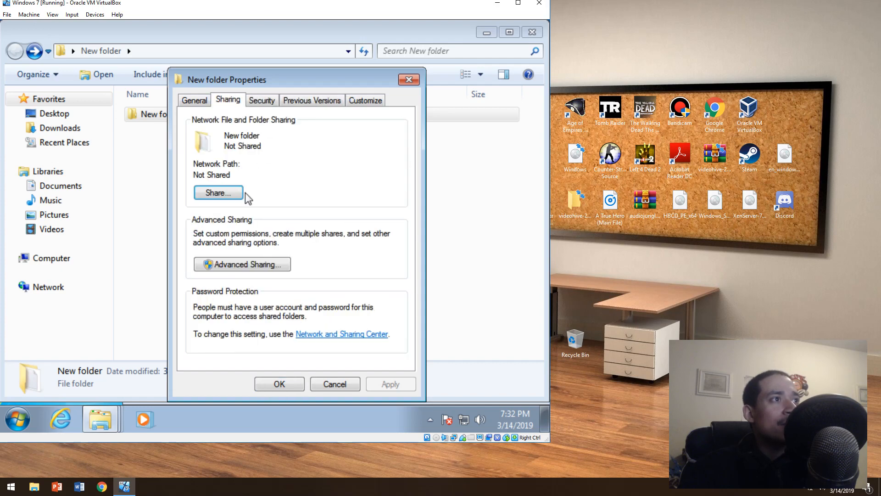
{"action": "left_click", "coordinate": [312, 100]}
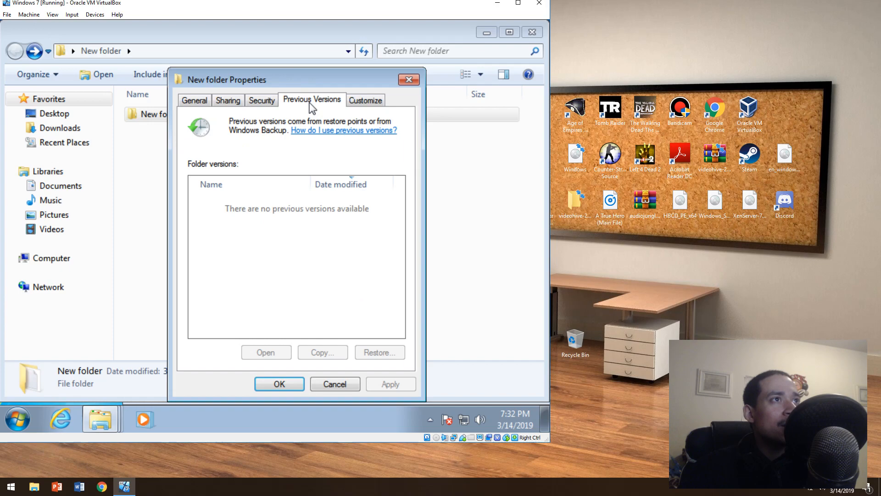
{"action": "left_click", "coordinate": [228, 100]}
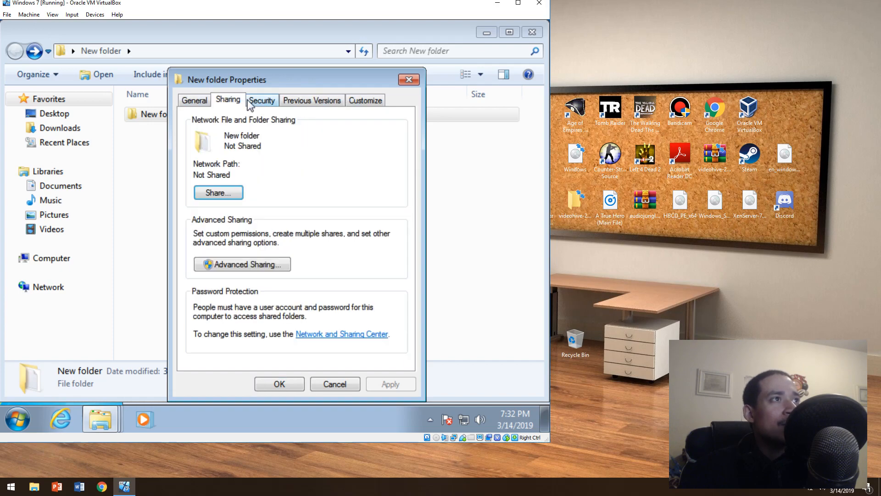
{"action": "left_click", "coordinate": [364, 100]}
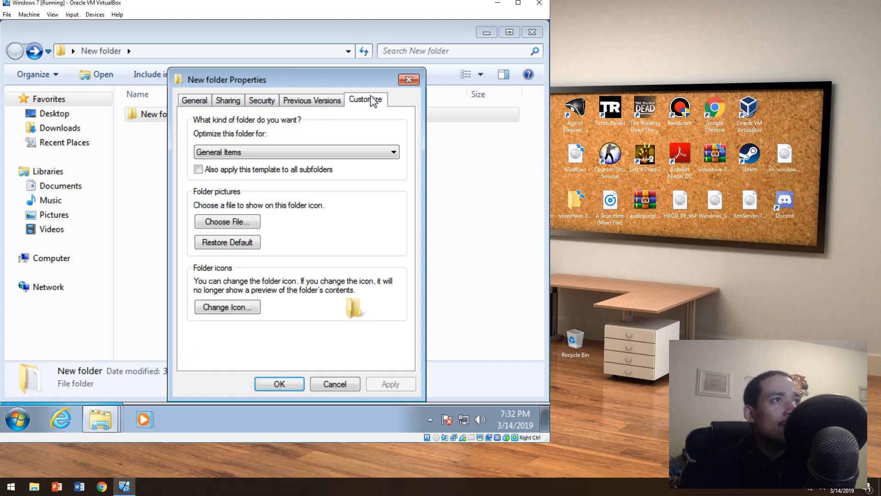
{"action": "left_click", "coordinate": [334, 384]}
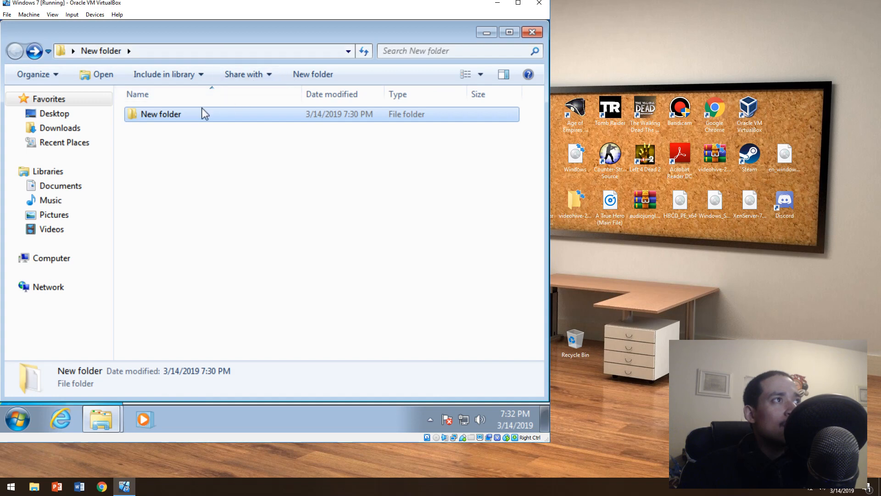
Bring up the test file's actions and move New folder to the Windows 7 desktop.
{"action": "right_click", "coordinate": [157, 114]}
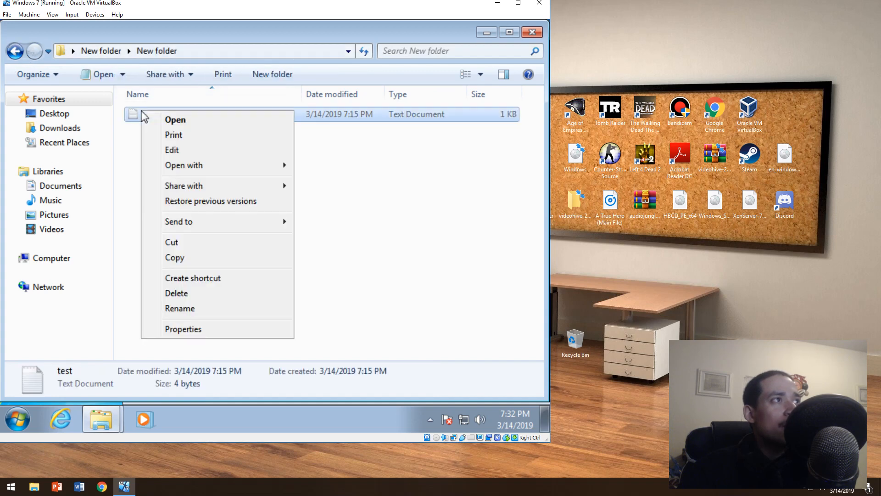
{"action": "left_click", "coordinate": [183, 329]}
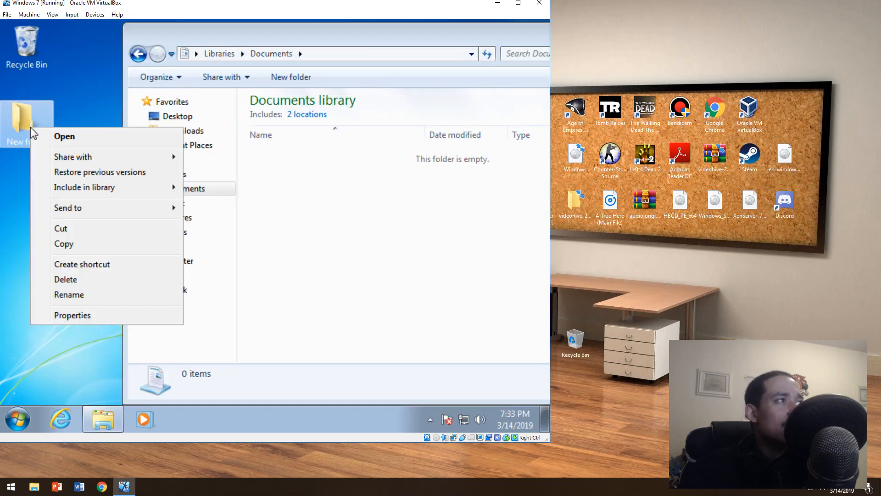
{"action": "mouse_move", "coordinate": [85, 187]}
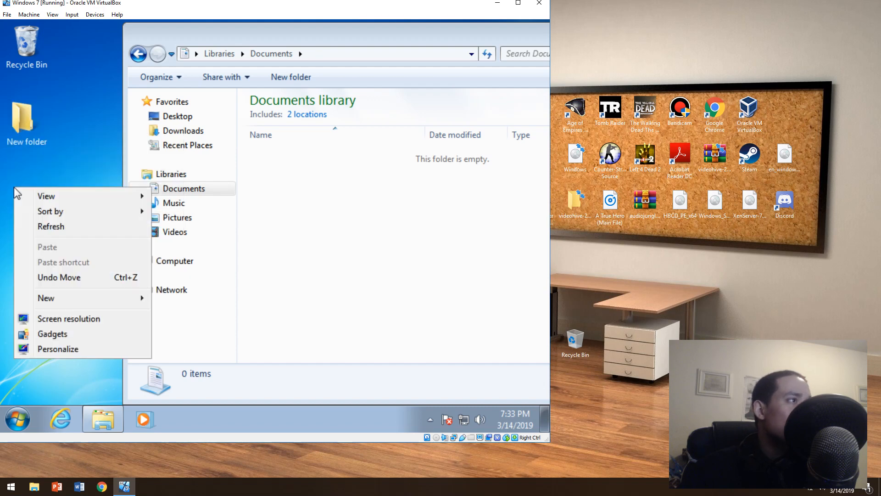
Dismiss the duplicate folder name warning and permanently delete the four Recycle Bin items.
{"action": "right_click", "coordinate": [22, 122]}
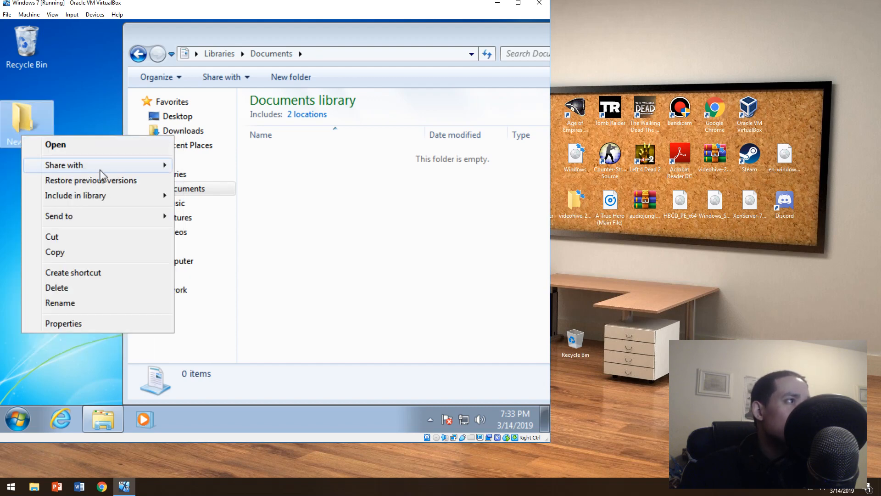
{"action": "mouse_move", "coordinate": [59, 215]}
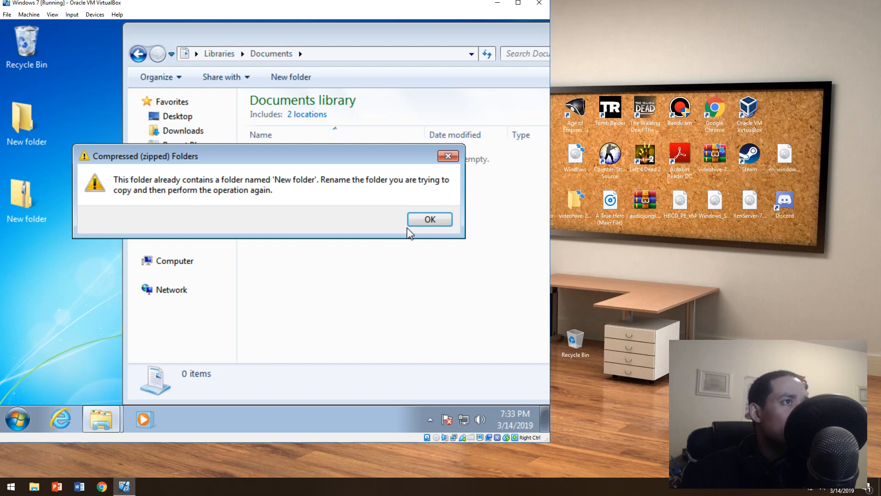
{"action": "left_click", "coordinate": [430, 219]}
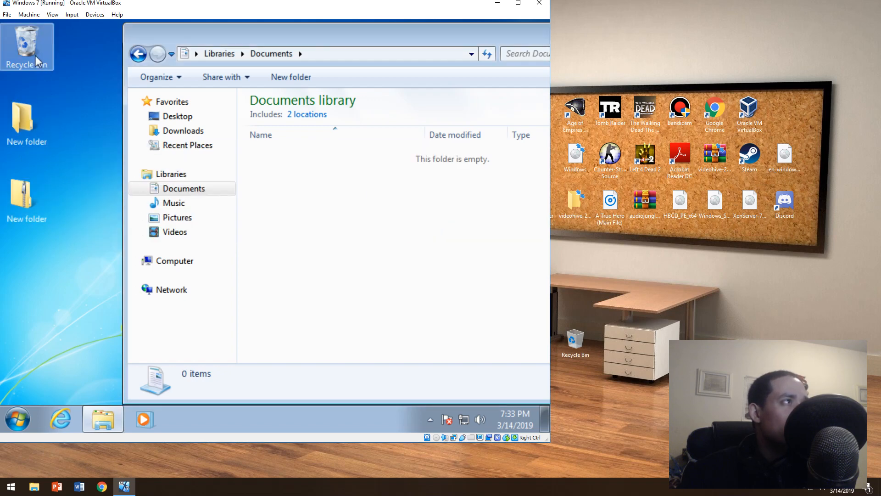
{"action": "double_click", "coordinate": [27, 46]}
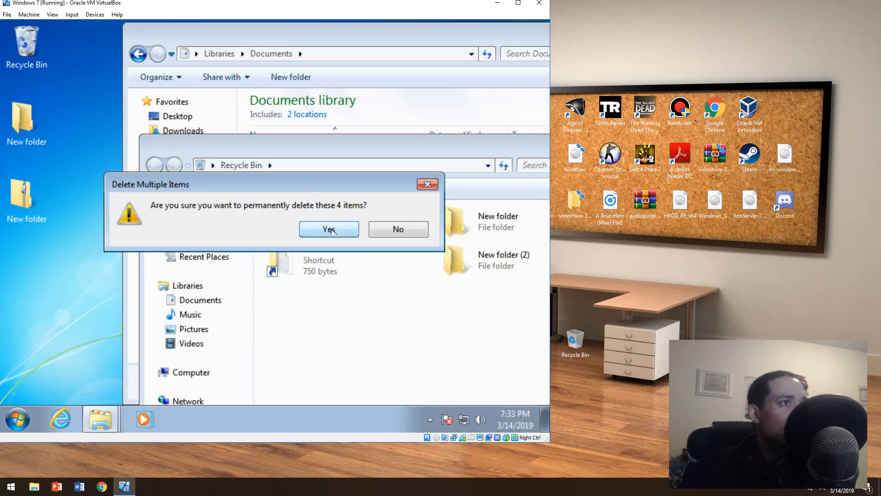
{"action": "left_click", "coordinate": [328, 229]}
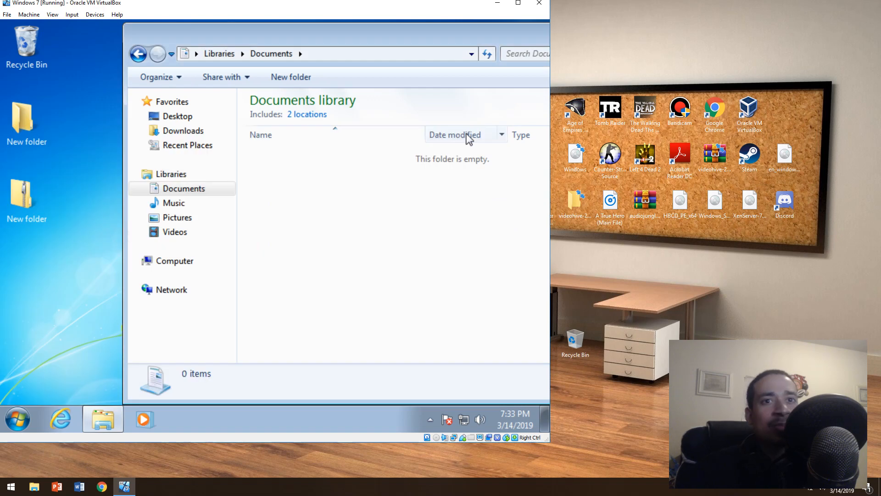
{"action": "mouse_move", "coordinate": [339, 163]}
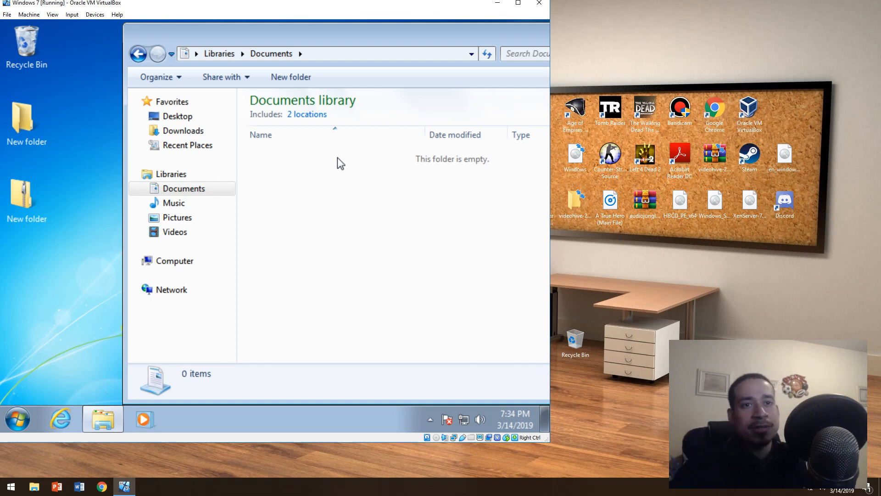
{"action": "mouse_move", "coordinate": [325, 163]}
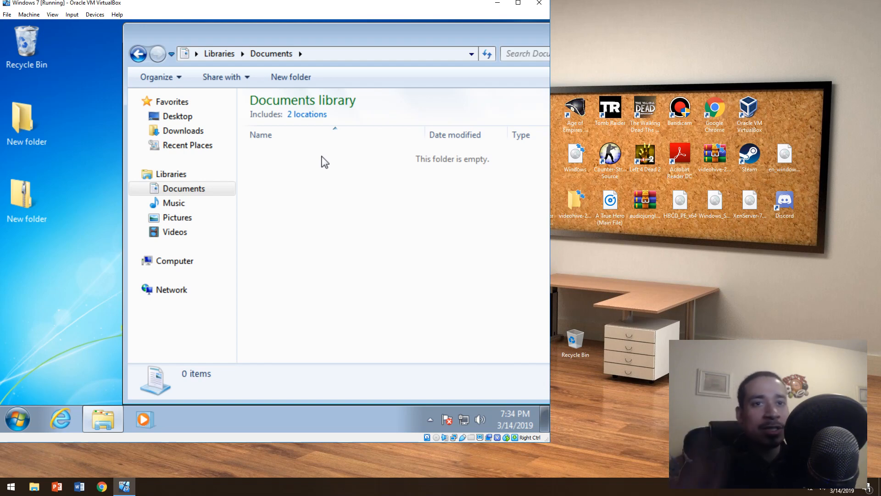
{"action": "mouse_move", "coordinate": [447, 45]}
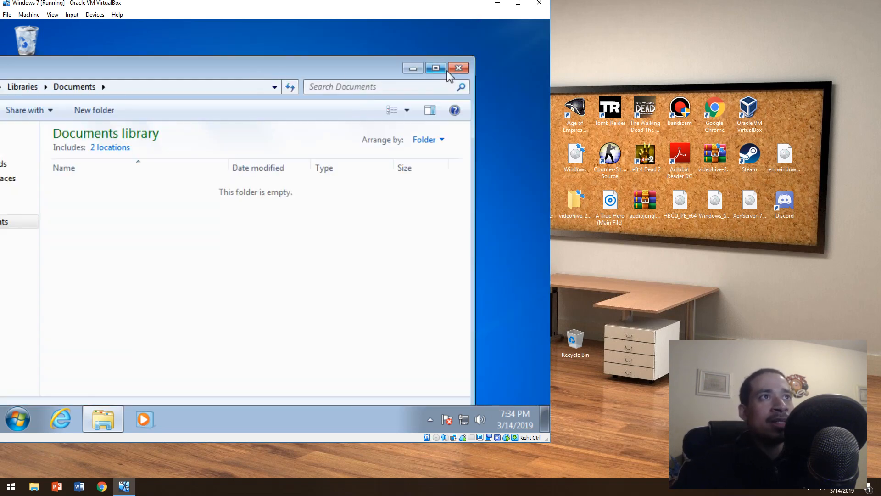
Close the Documents window and remove both New folder items from the desktop.
{"action": "left_click", "coordinate": [459, 68]}
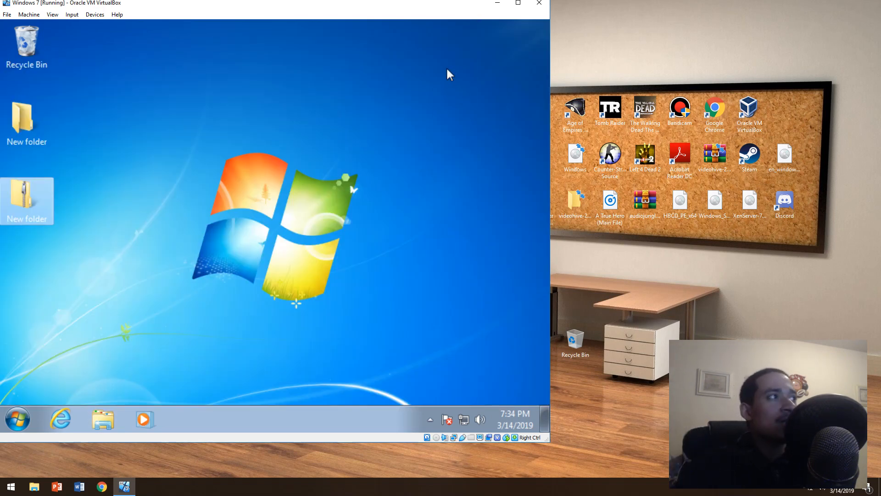
{"action": "left_click", "coordinate": [27, 118]}
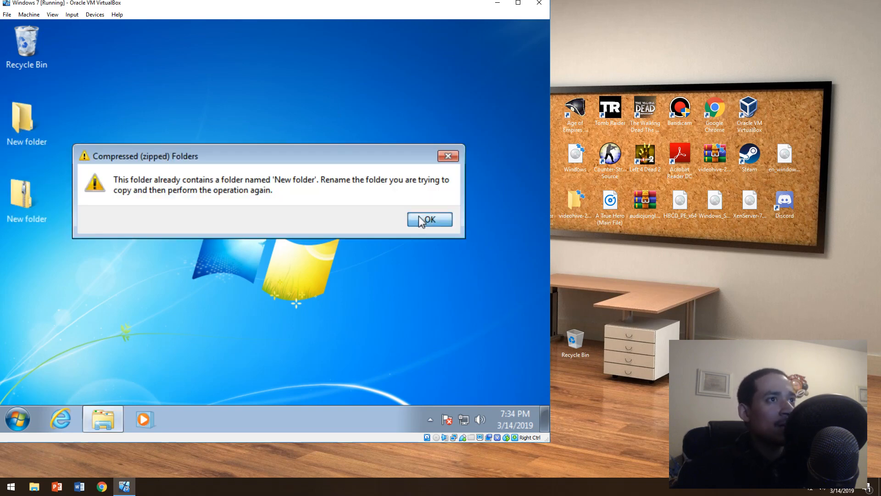
{"action": "left_click", "coordinate": [430, 220]}
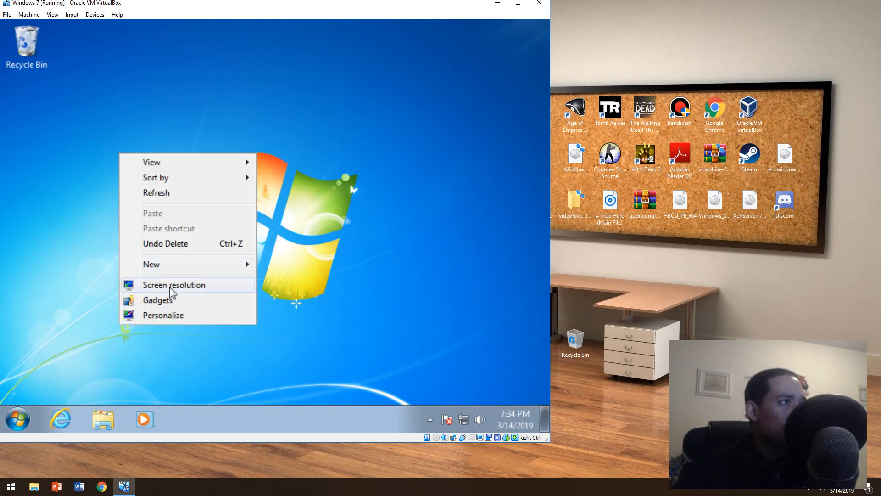
{"action": "left_click", "coordinate": [158, 299]}
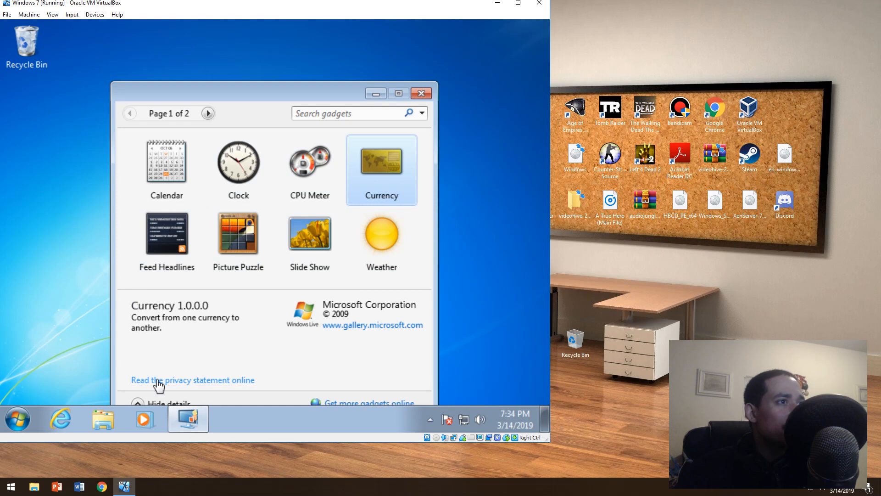
{"action": "left_click", "coordinate": [207, 113]}
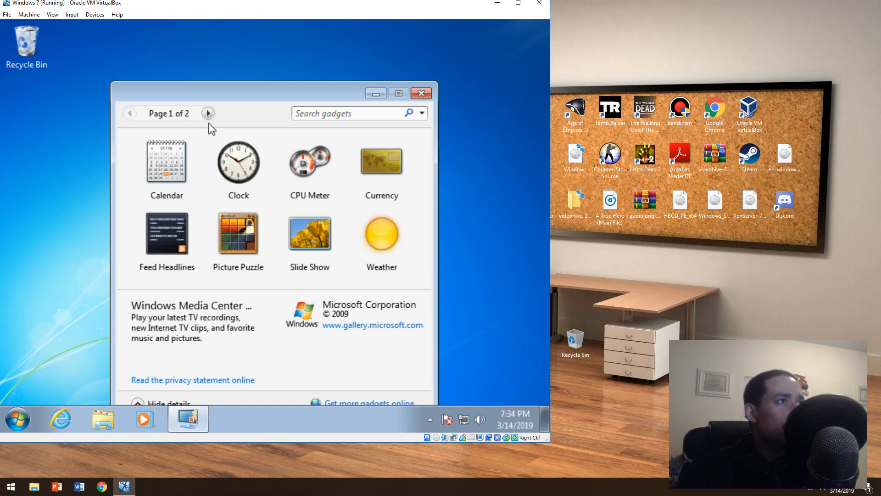
{"action": "mouse_move", "coordinate": [243, 286]}
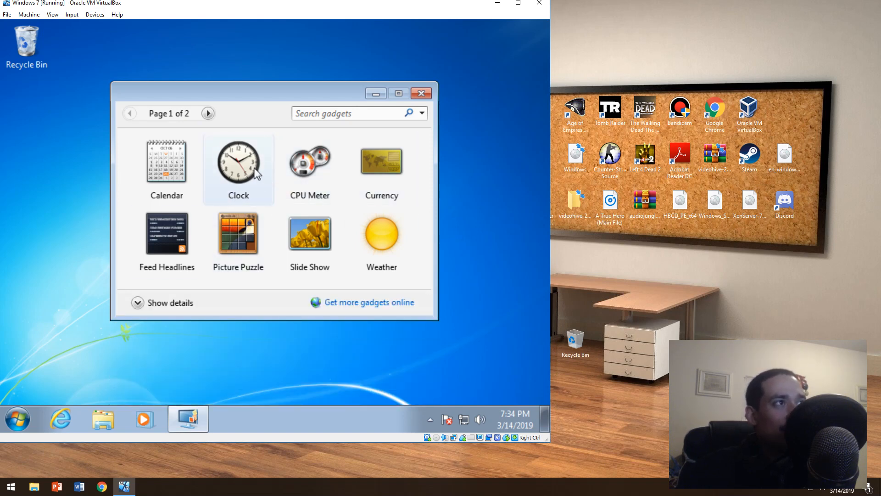
{"action": "left_click", "coordinate": [422, 93]}
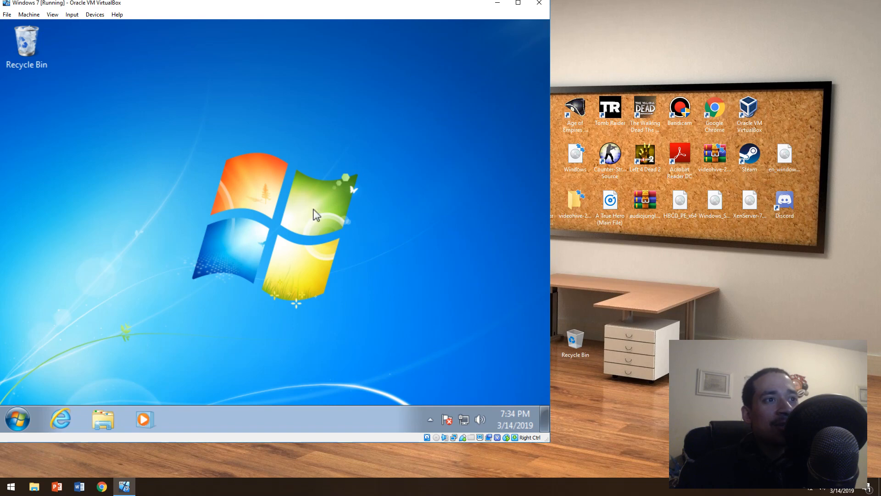
{"action": "mouse_move", "coordinate": [197, 387]}
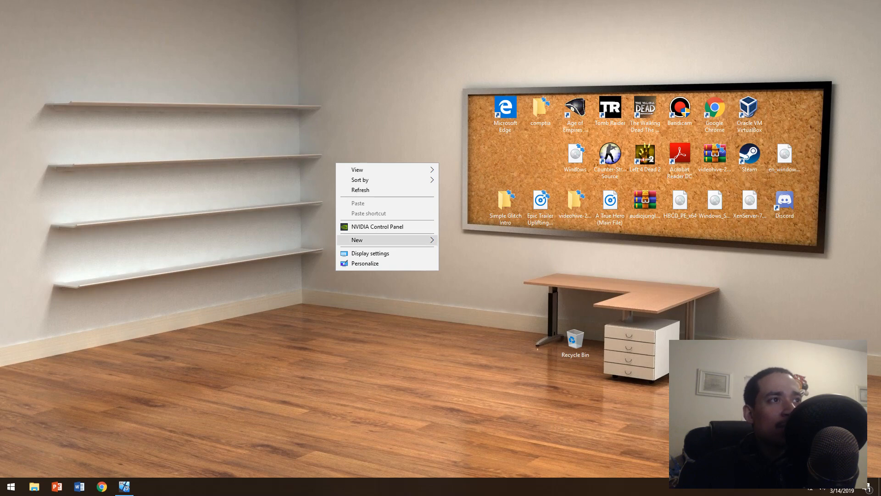
Show the New submenu of item types on the Windows 10 desktop context menu.
{"action": "left_click", "coordinate": [358, 240]}
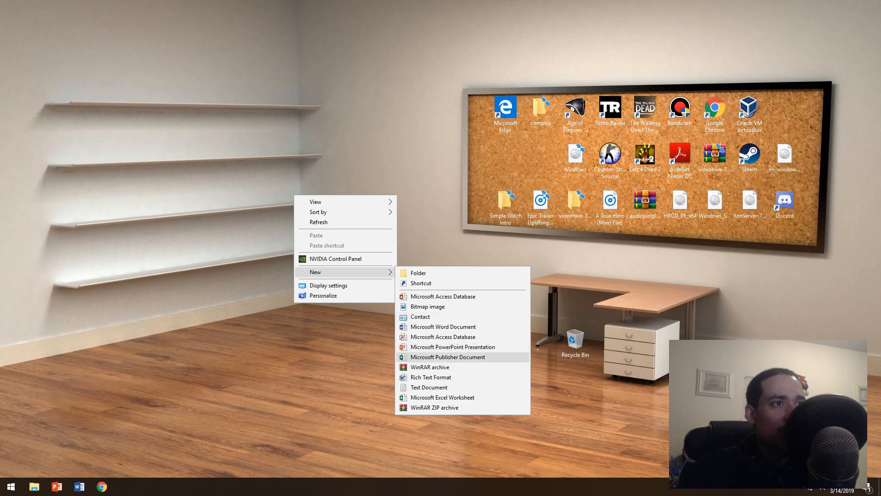
{"action": "mouse_move", "coordinate": [448, 357]}
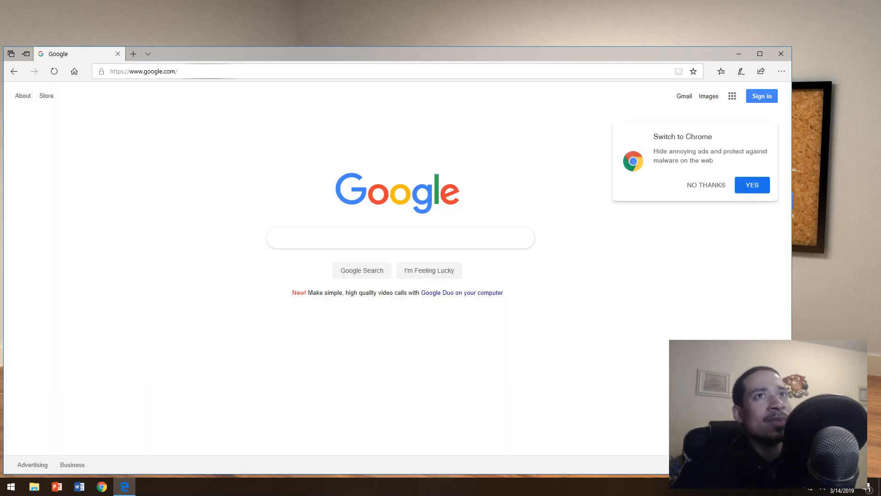
{"action": "left_click", "coordinate": [720, 71]}
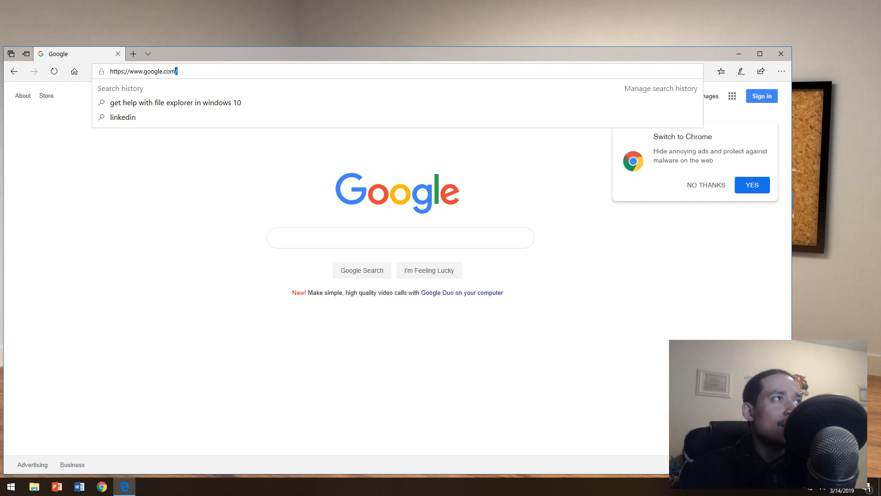
{"action": "right_click", "coordinate": [143, 71]}
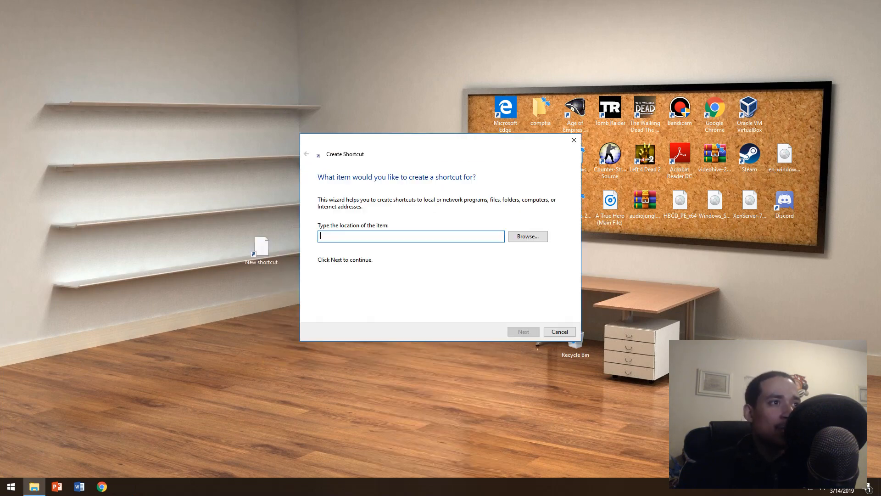
{"action": "type", "text": "https://www.google.com/"}
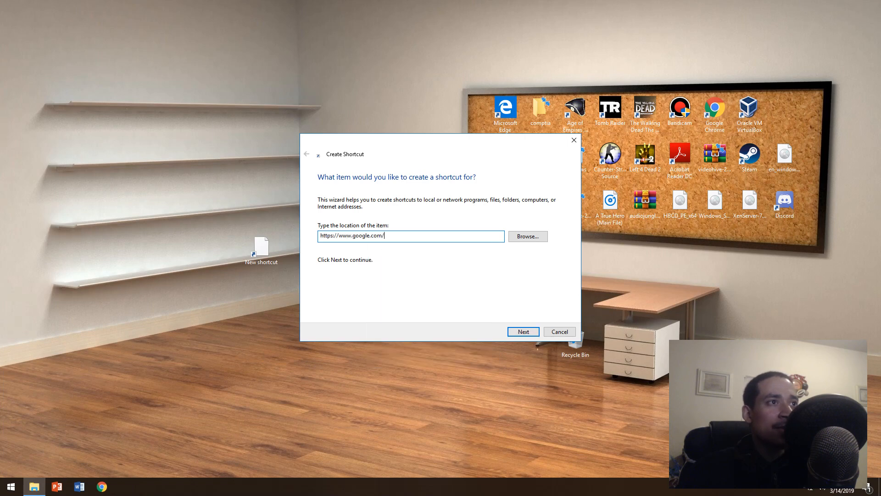
{"action": "left_click", "coordinate": [522, 332]}
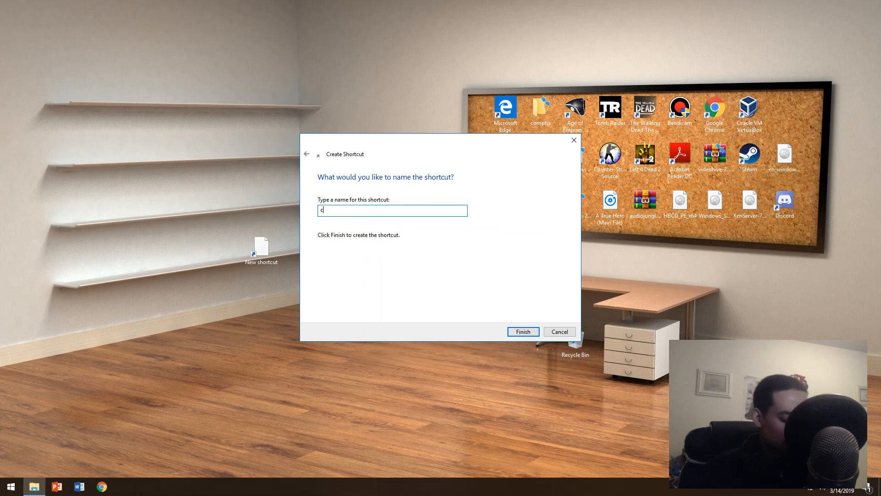
{"action": "left_click", "coordinate": [521, 332]}
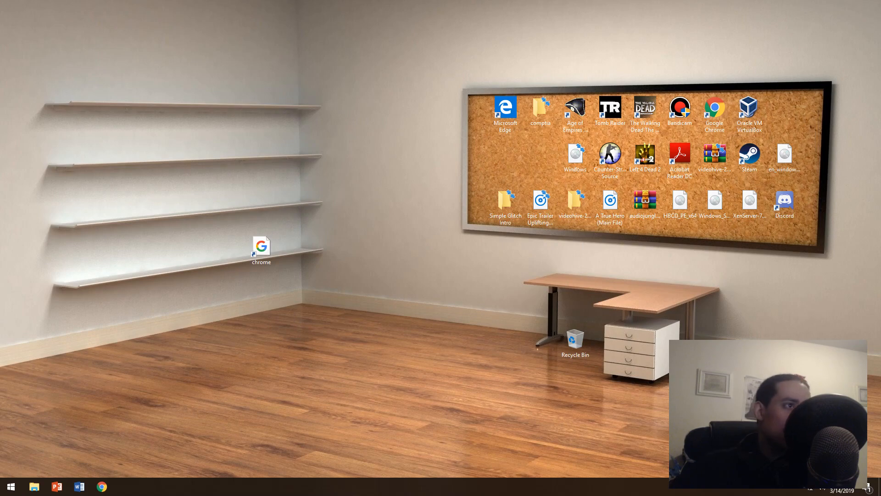